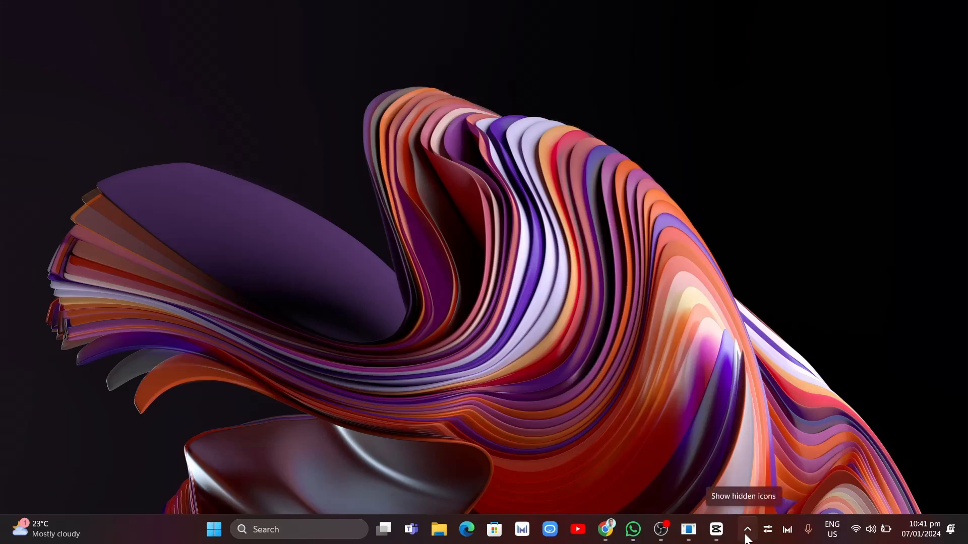
# Reveal the hidden tray icons so the background Steam icon is visible.
pyautogui.click(747, 530)
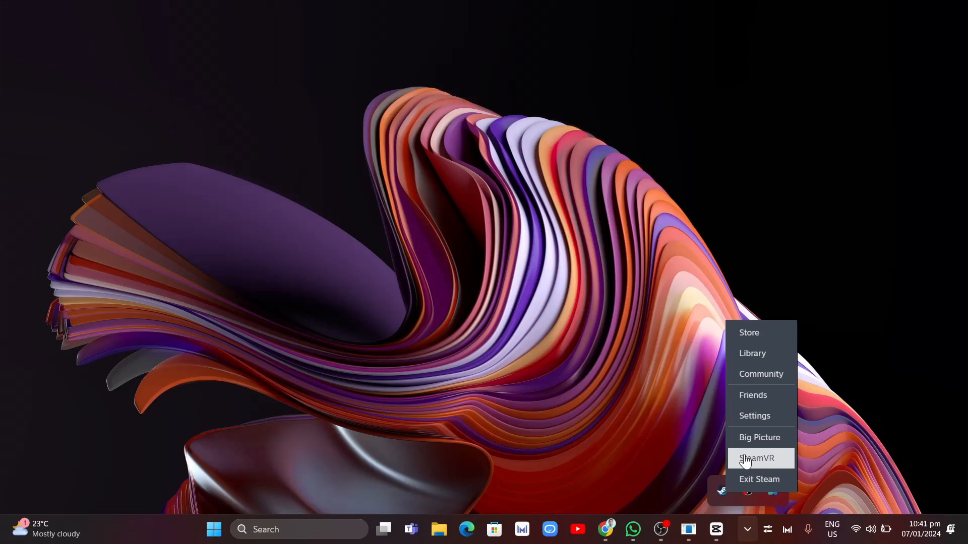
pyautogui.moveTo(358, 477)
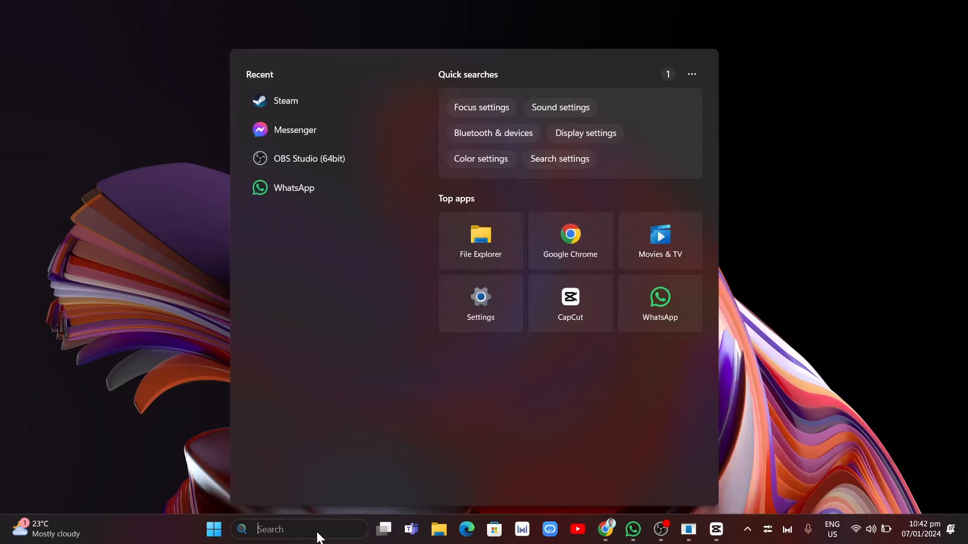
# Search Windows for 'steam' and launch Steam with administrator rights.
pyautogui.write('steam')
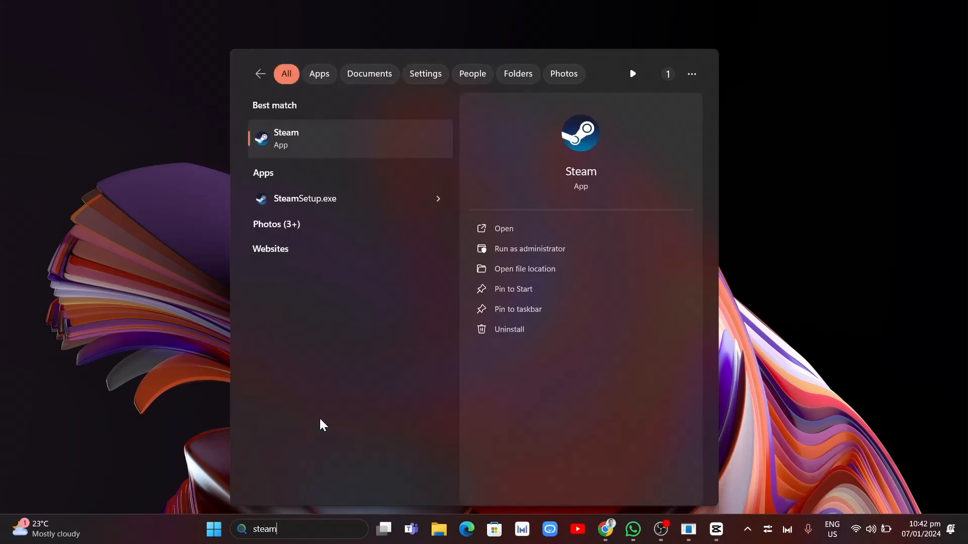
pyautogui.moveTo(526, 264)
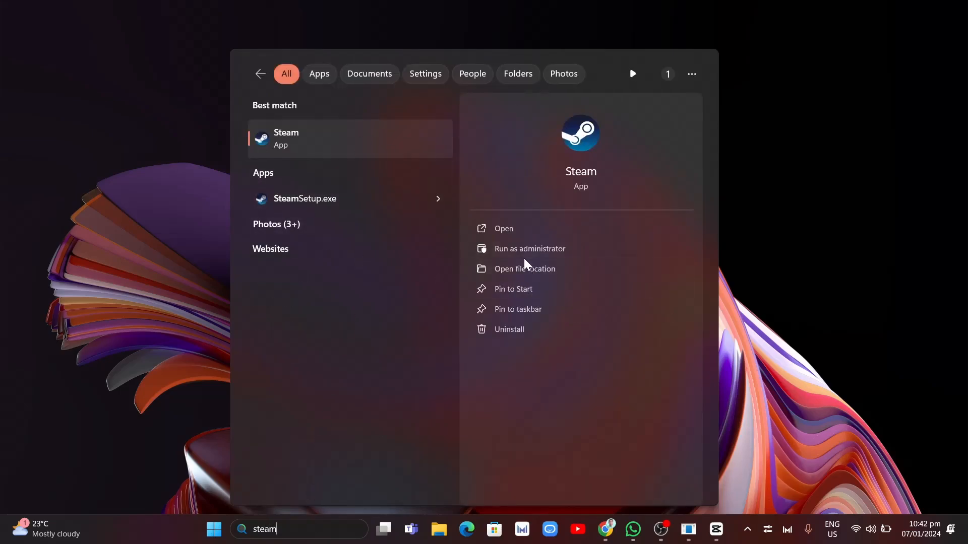
pyautogui.moveTo(529, 248)
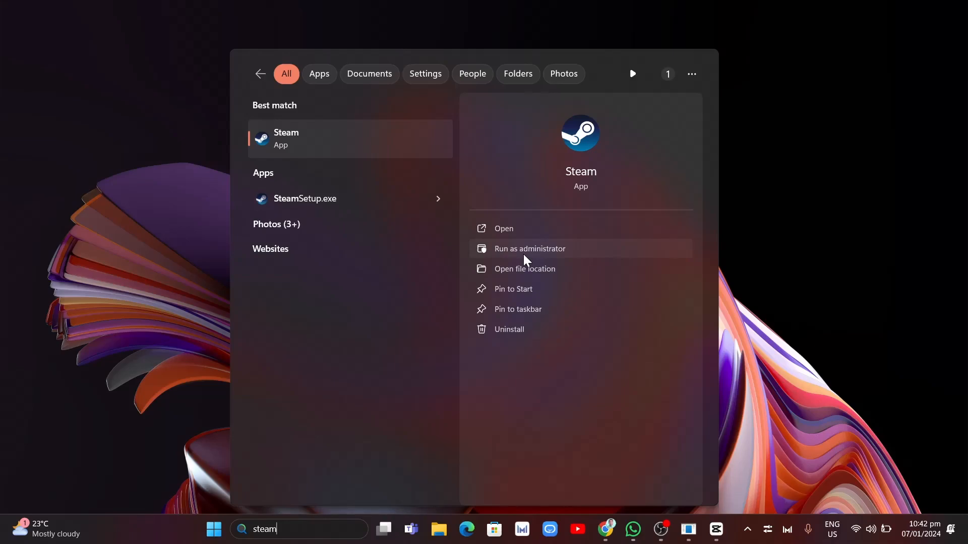
pyautogui.moveTo(712, 532)
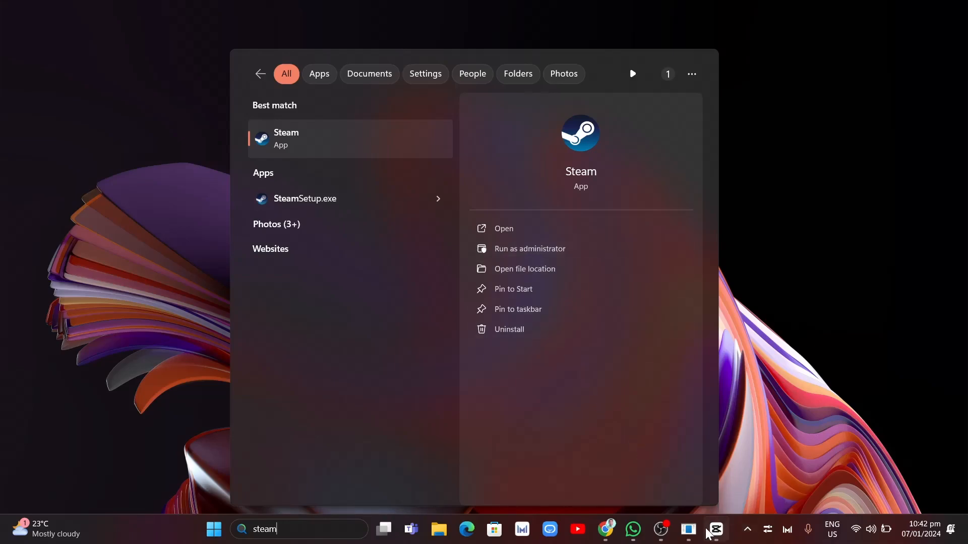
pyautogui.click(503, 229)
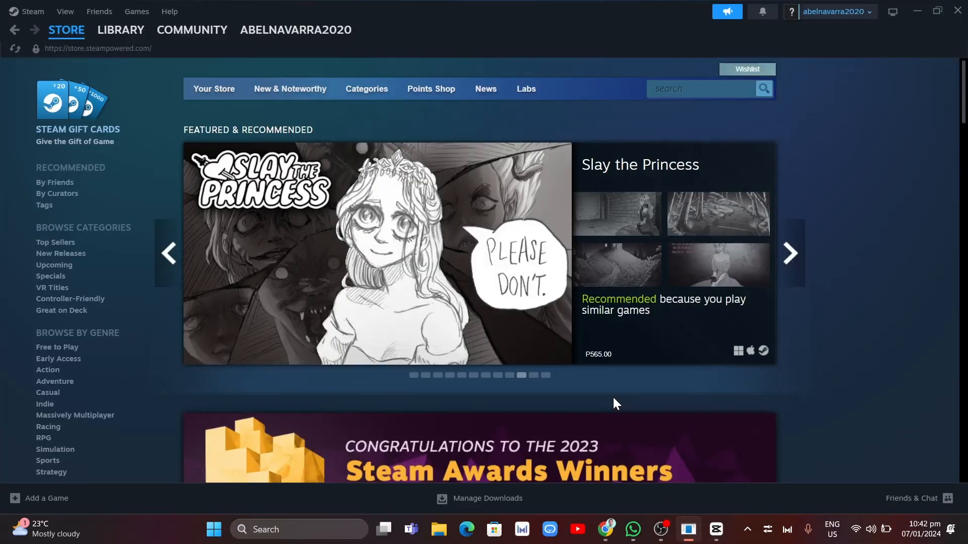
# Switch Steam to the Library view listing the installed tools and servers.
pyautogui.click(120, 30)
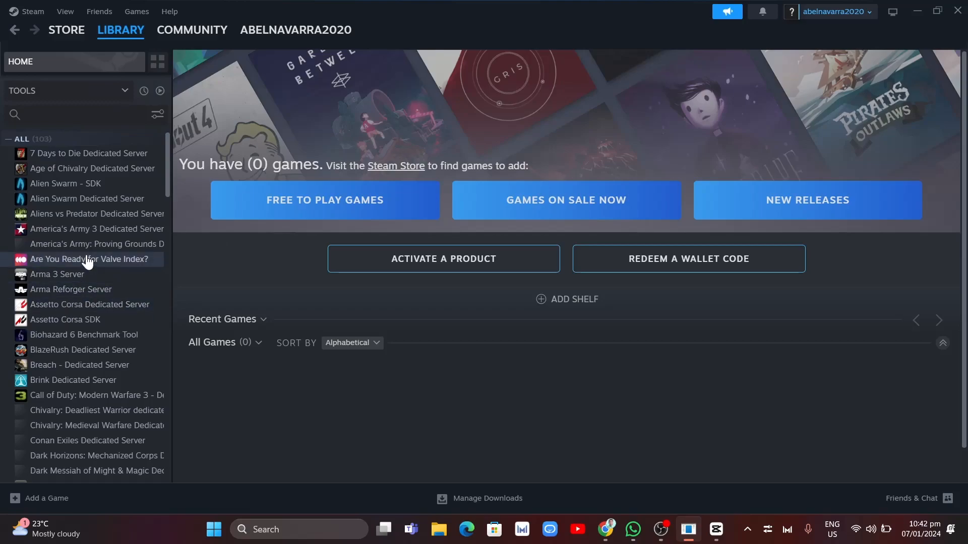
pyautogui.moveTo(71, 320)
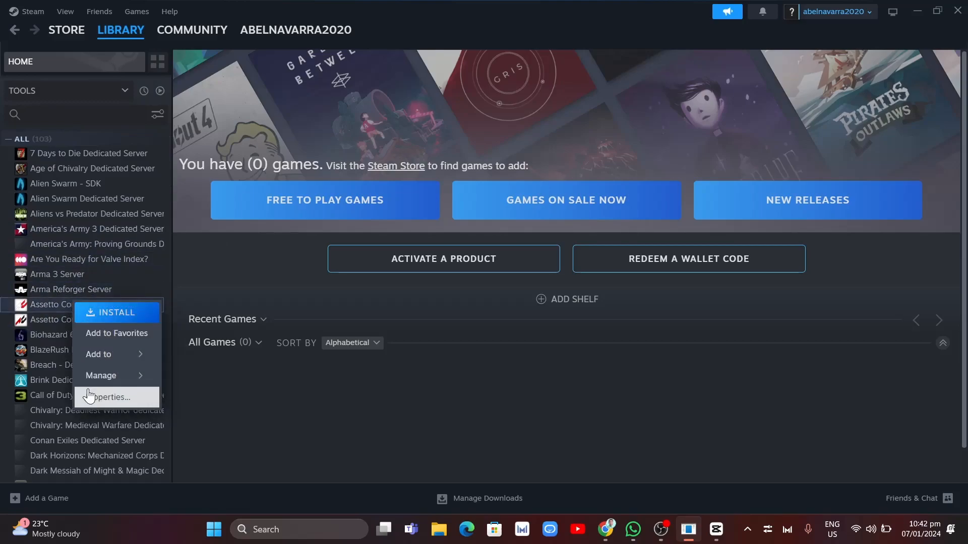
# Open the properties of Assetto Corsa Dedicated Server, then bring up the Start menu.
pyautogui.click(110, 397)
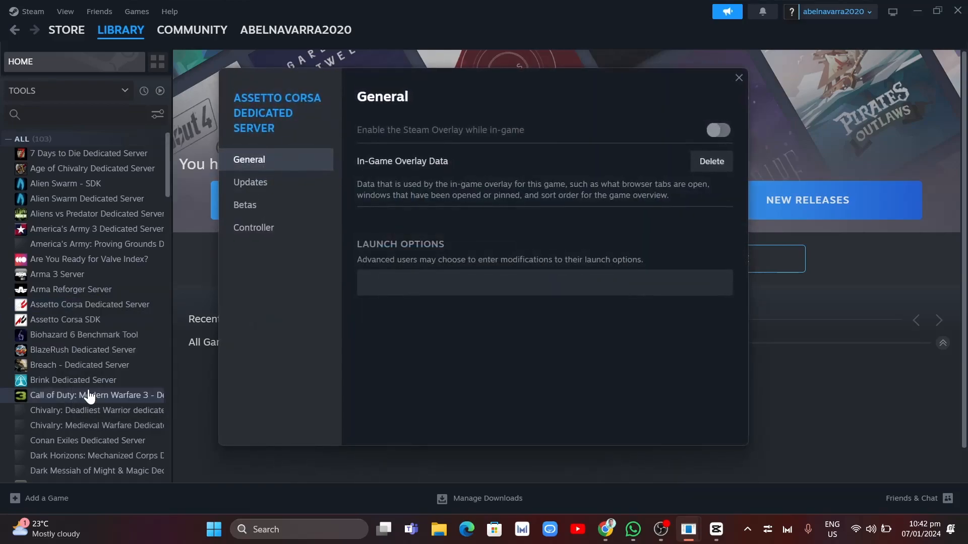
pyautogui.moveTo(230, 271)
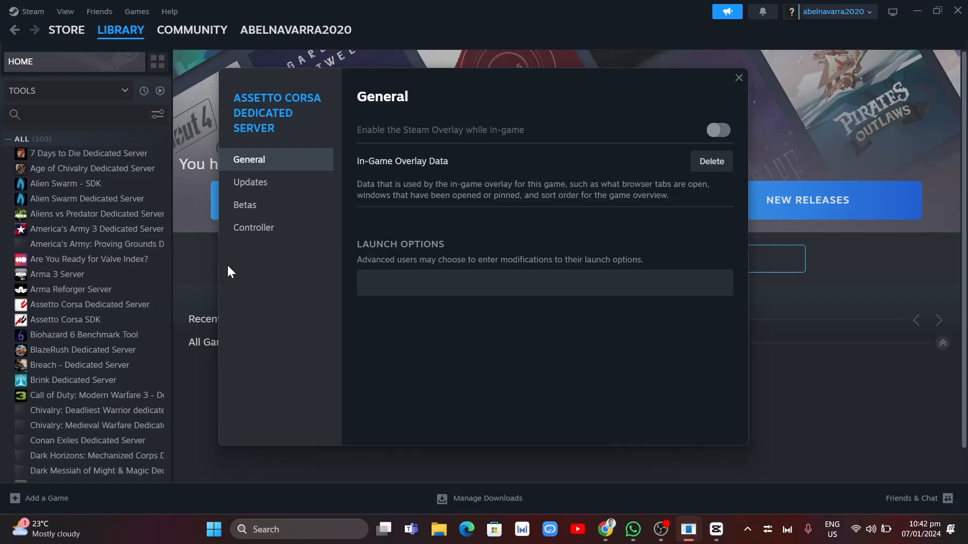
pyautogui.moveTo(844, 17)
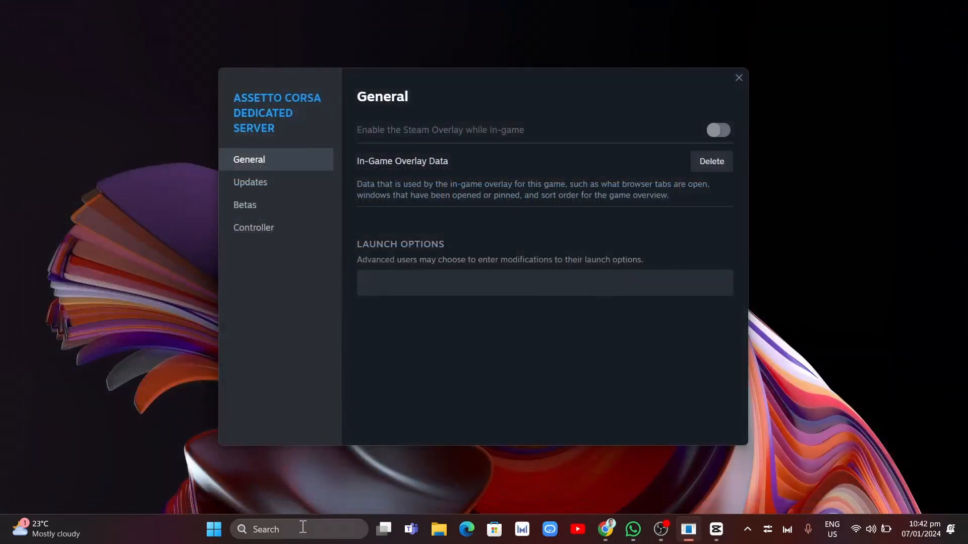
pyautogui.moveTo(759, 55)
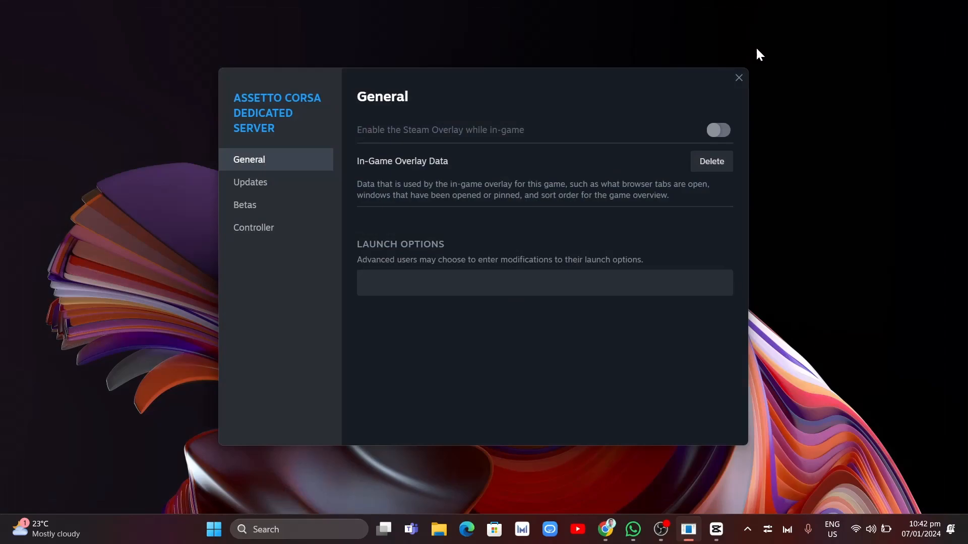
pyautogui.click(213, 530)
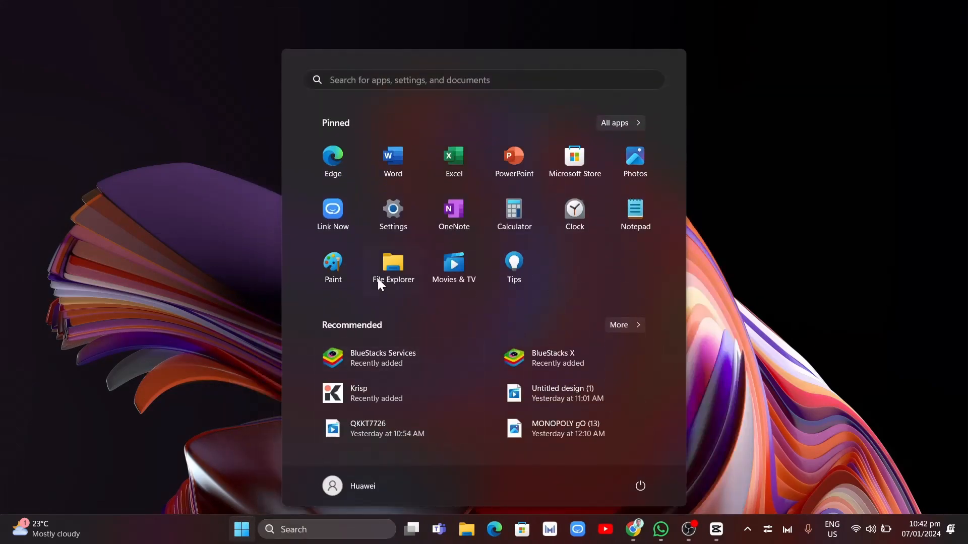
# In Windows Settings Installed apps, search 'steam' to narrow the list to the Steam app.
pyautogui.click(392, 213)
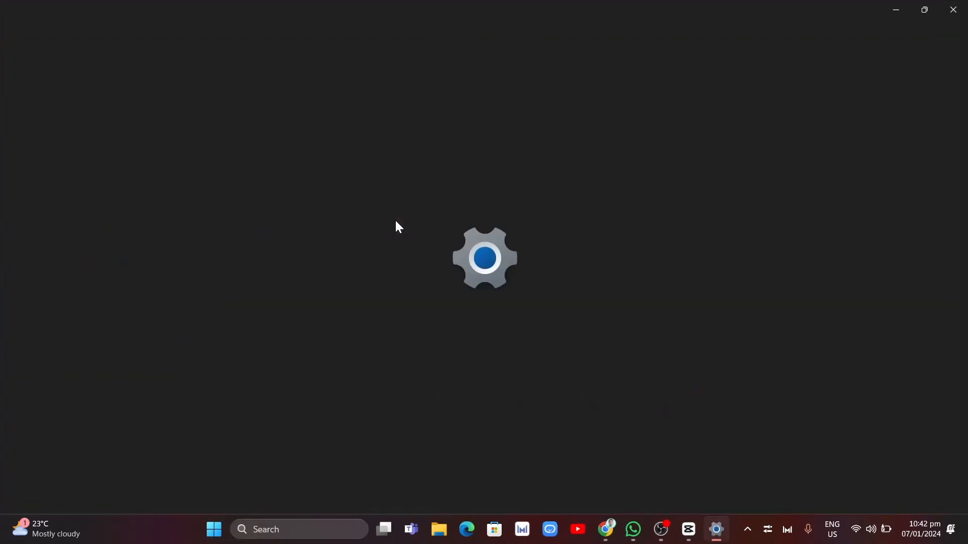
pyautogui.click(716, 529)
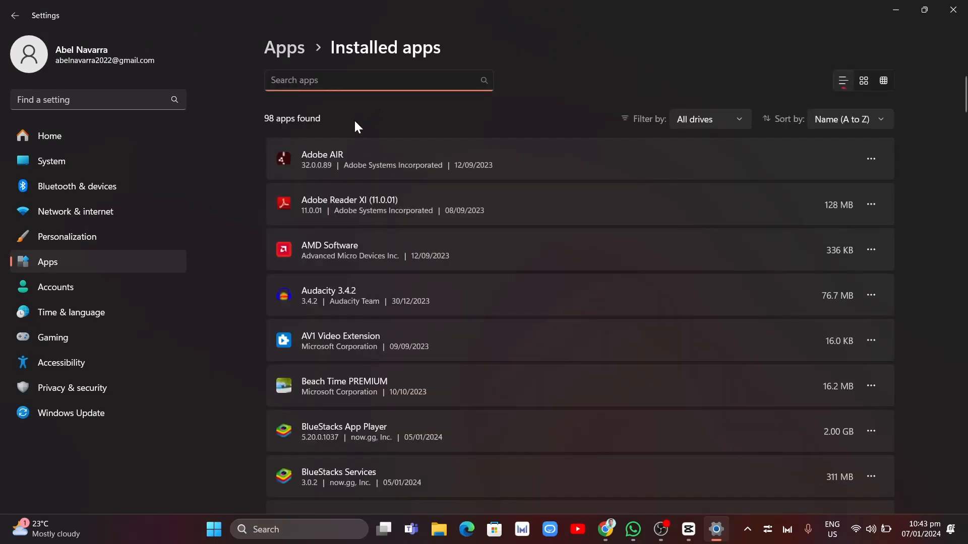
pyautogui.click(370, 80)
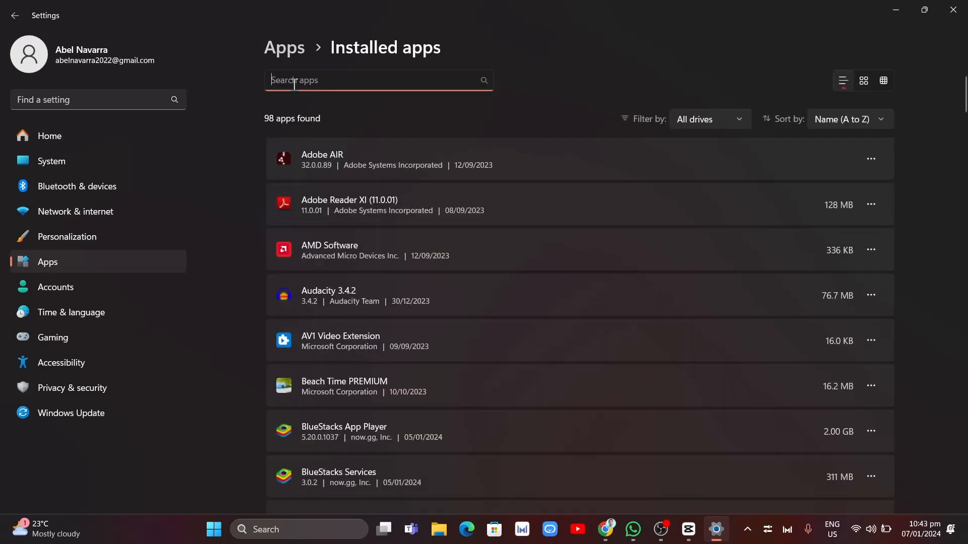
pyautogui.write('steam')
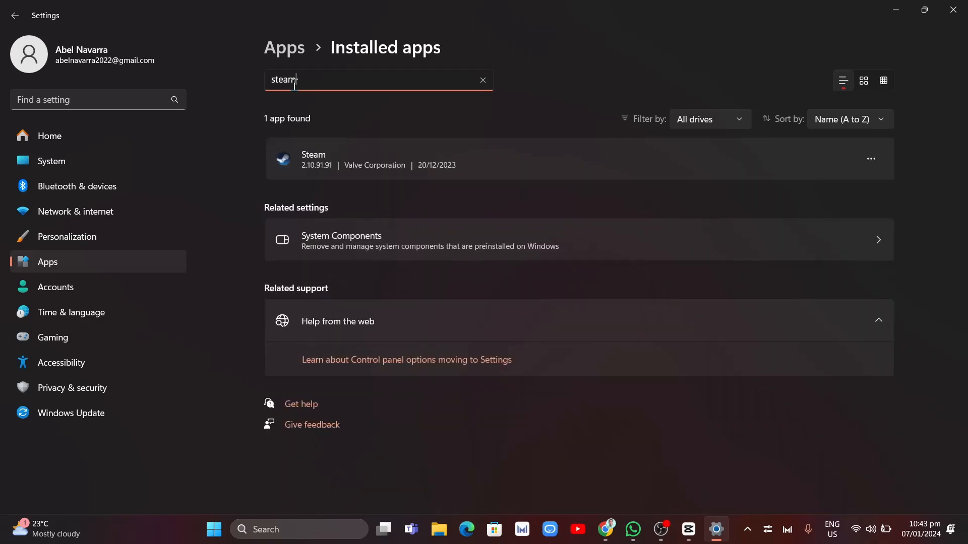